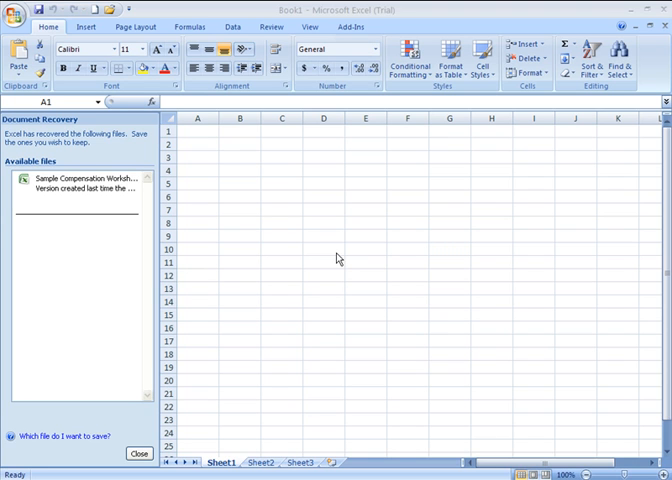
mouse_move(156, 176)
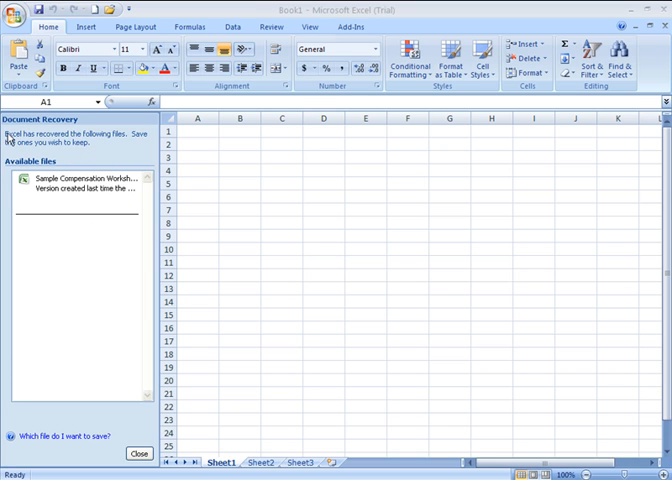
mouse_move(64, 144)
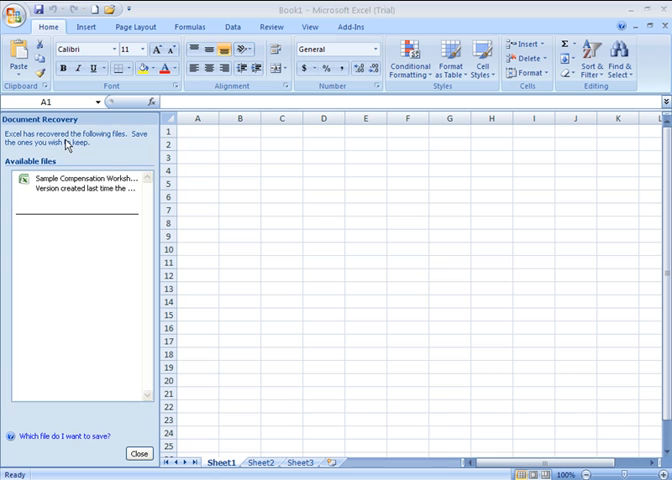
mouse_move(116, 140)
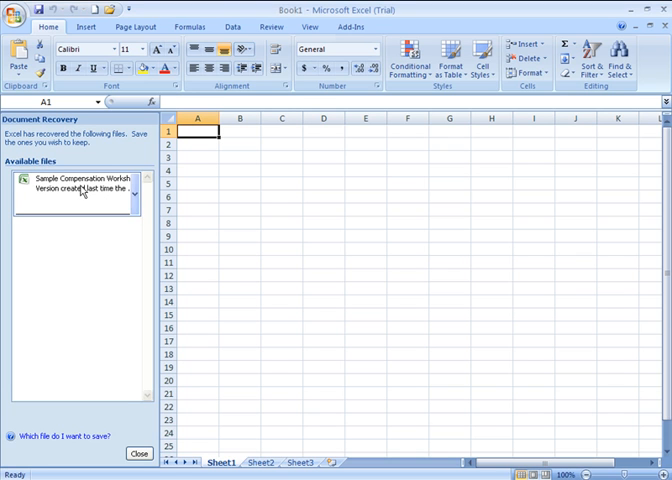
mouse_move(82, 186)
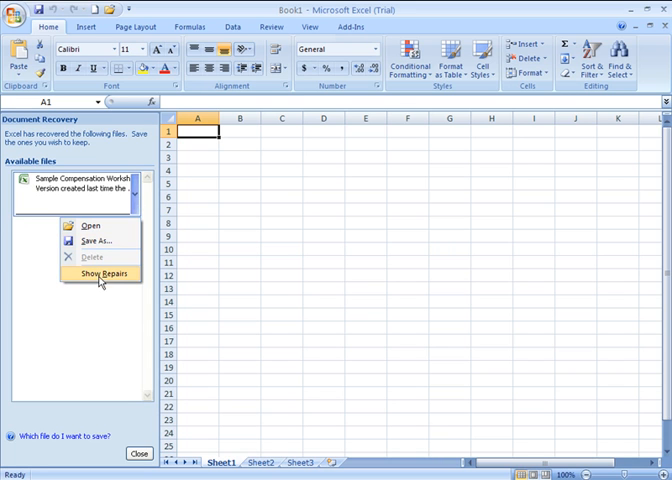
mouse_move(98, 256)
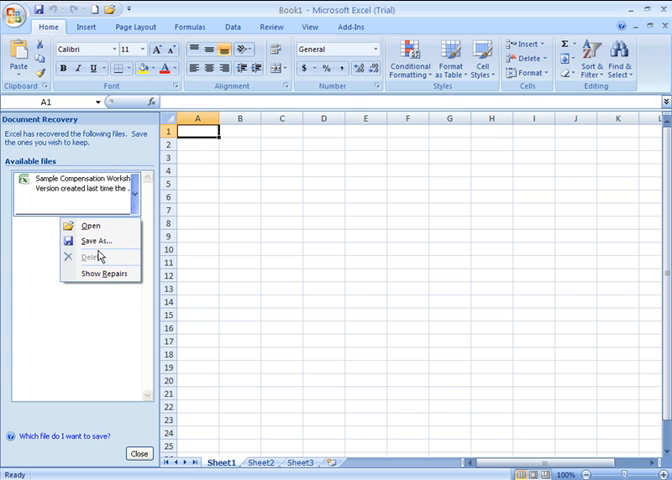
Open the recovered ABC Co. Compensation & Bonus Worksheet from the Document Recovery pane.
click(90, 224)
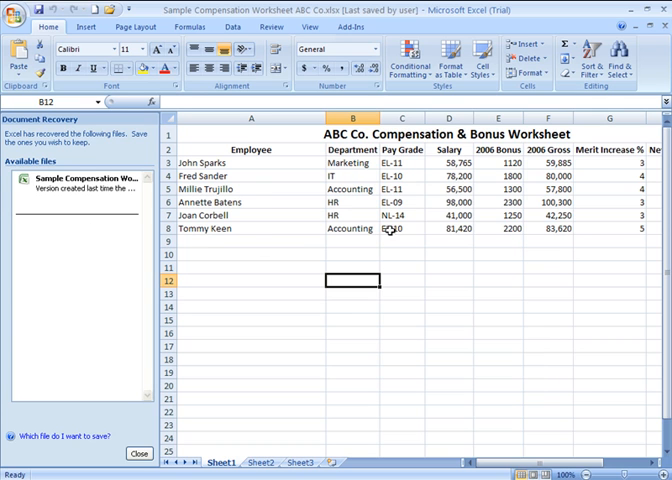
mouse_move(184, 408)
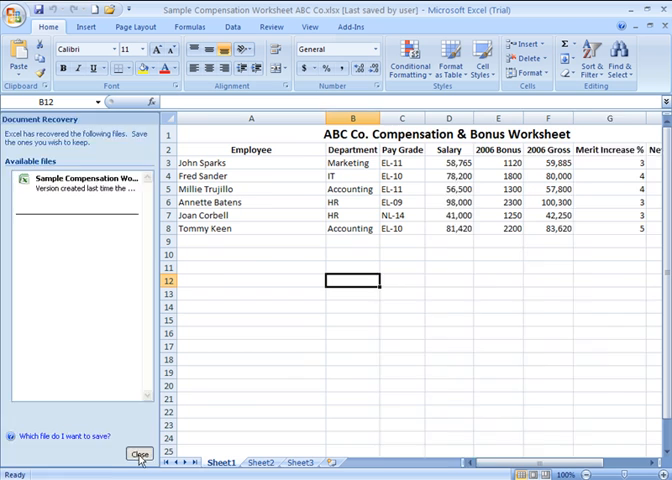
Save the recovered workbook as Sample Compensation Worksheet ABC Co.xlsx on the Desktop, replacing the old file.
click(136, 456)
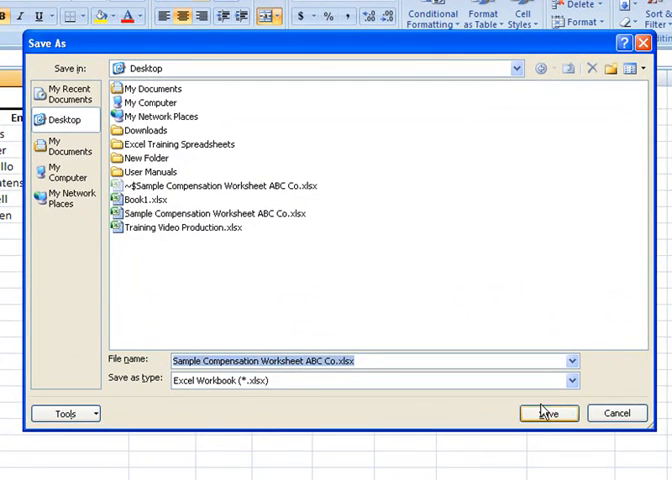
click(548, 412)
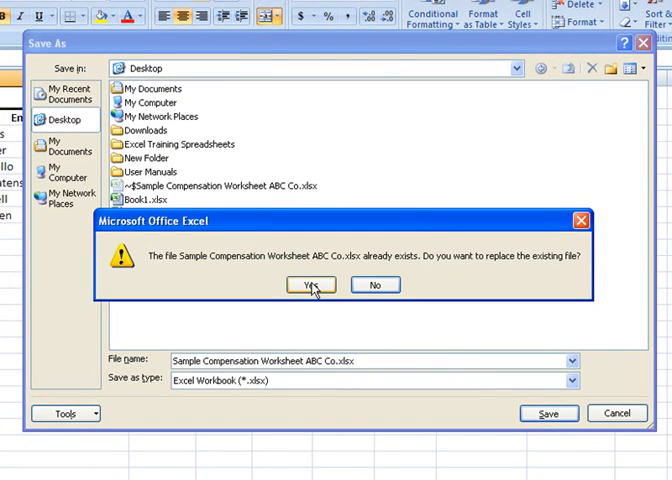
click(312, 284)
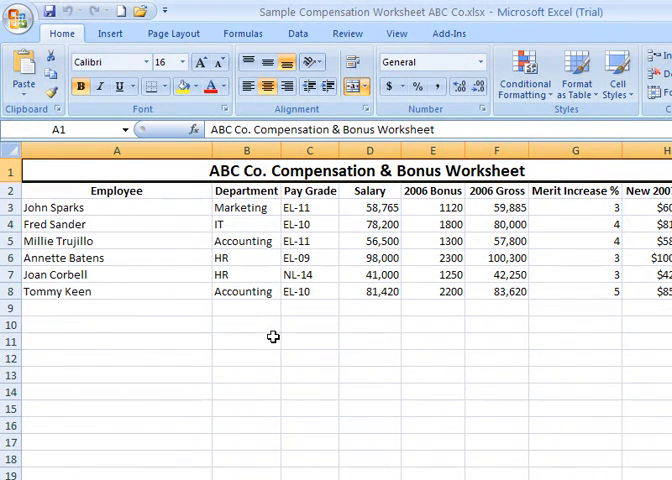
mouse_move(18, 14)
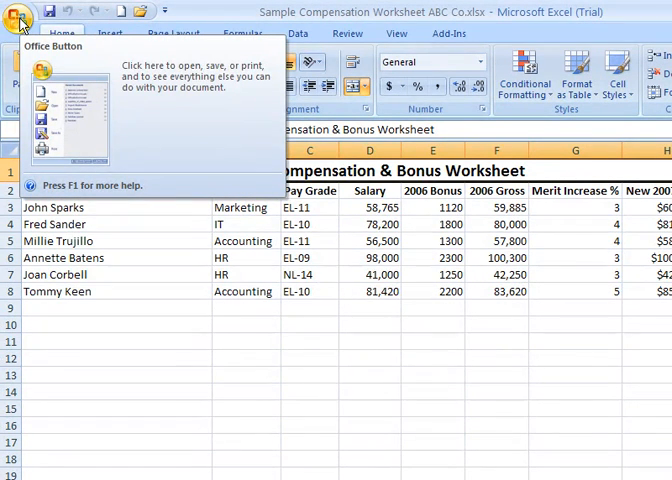
Open Excel Options from the Office Button menu.
click(20, 12)
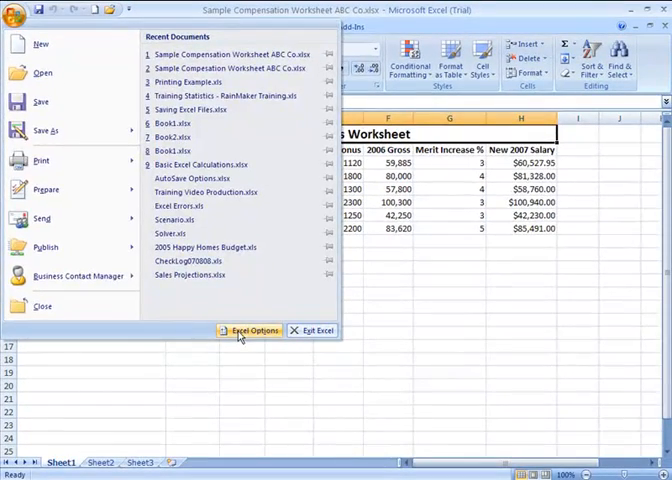
click(252, 330)
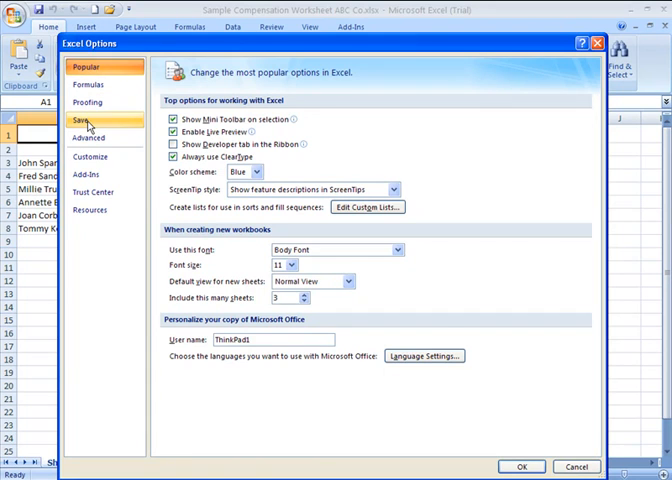
Show the Save category with AutoRecover set to every 10 minutes and its file locations.
click(84, 120)
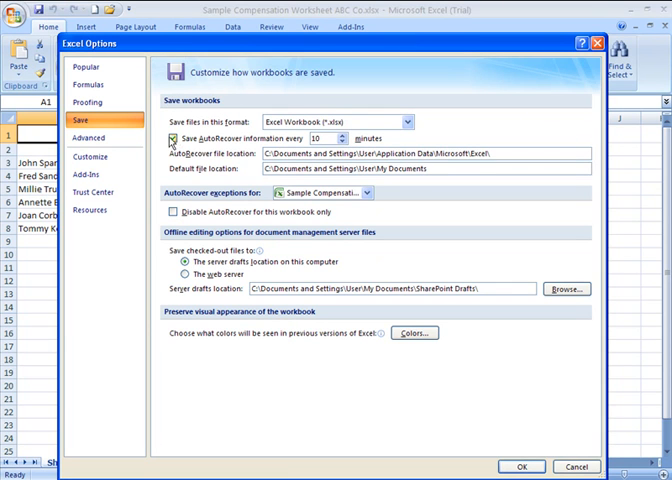
mouse_move(232, 148)
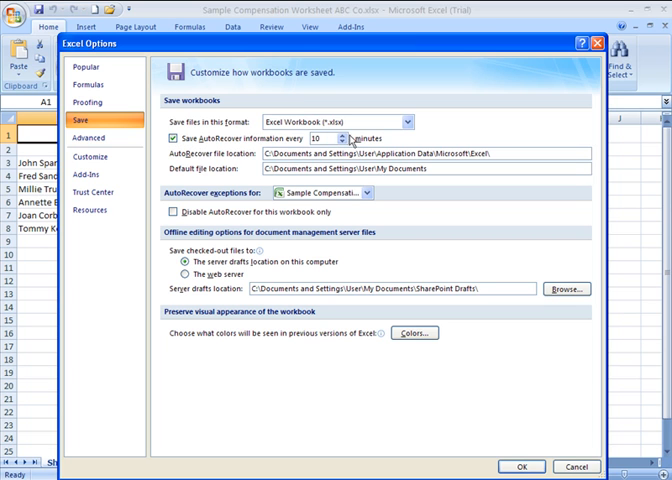
mouse_move(240, 166)
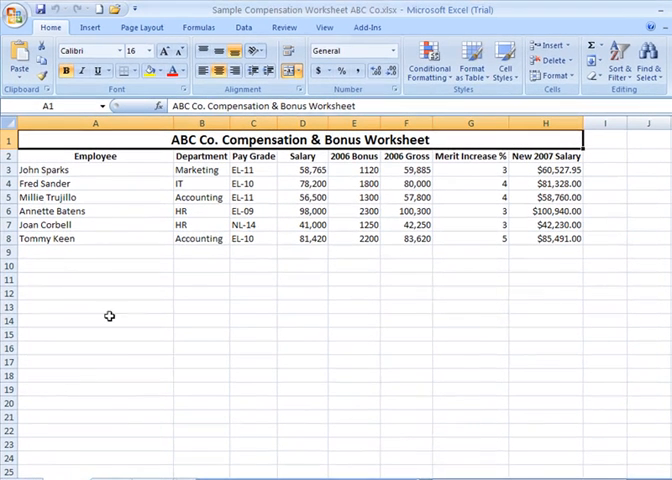
mouse_move(170, 328)
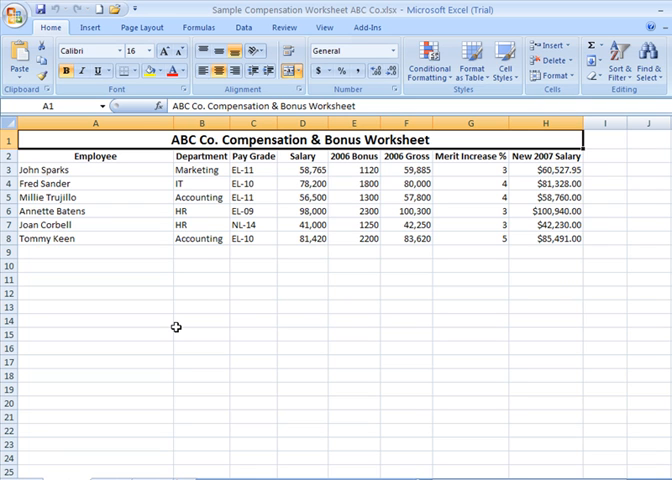
mouse_move(270, 294)
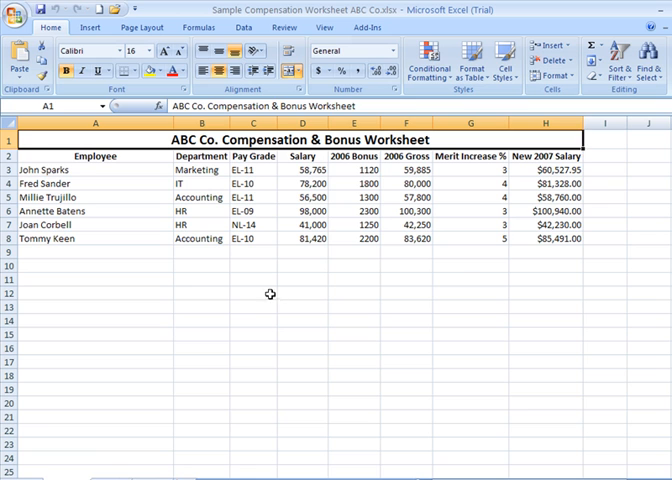
Return to the compensation worksheet and select empty cells below the table and beside the headers.
click(252, 292)
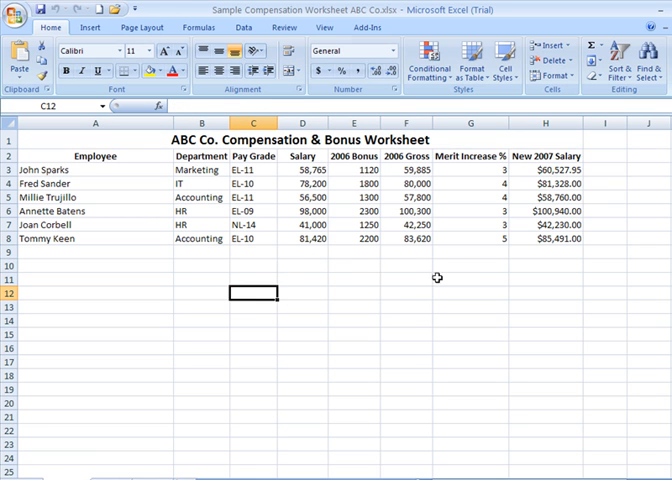
mouse_move(536, 280)
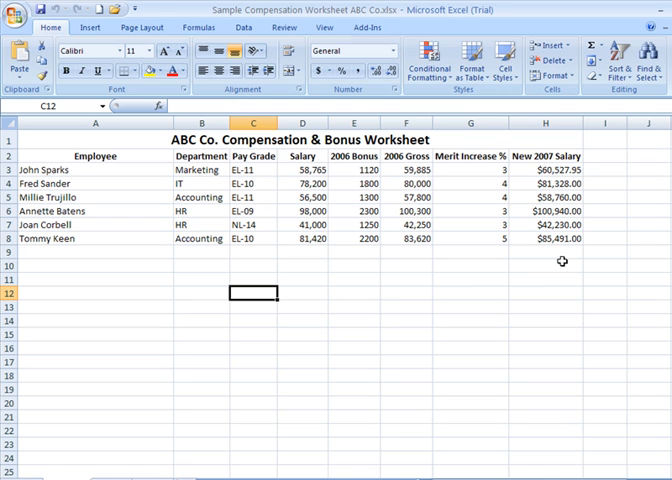
mouse_move(602, 160)
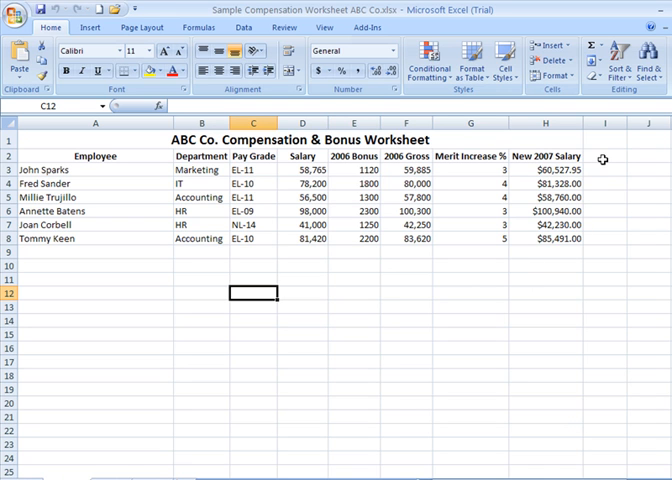
click(604, 156)
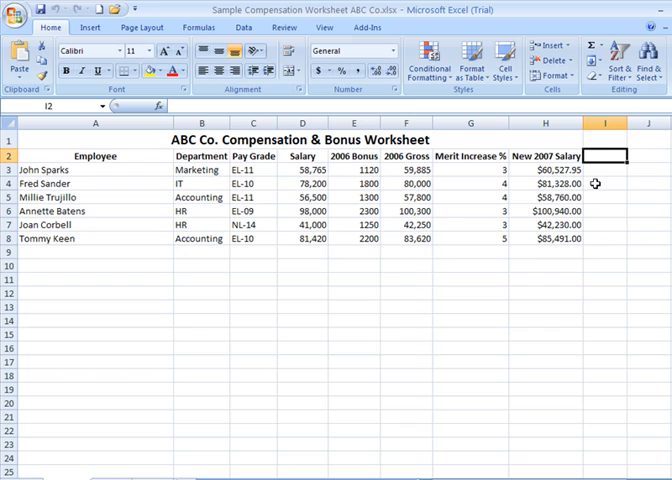
mouse_move(454, 238)
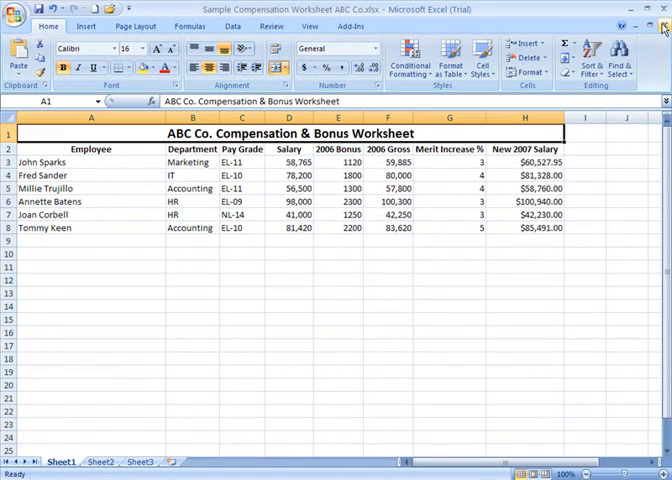
Close the compensation workbook, saving its changes when prompted.
click(662, 24)
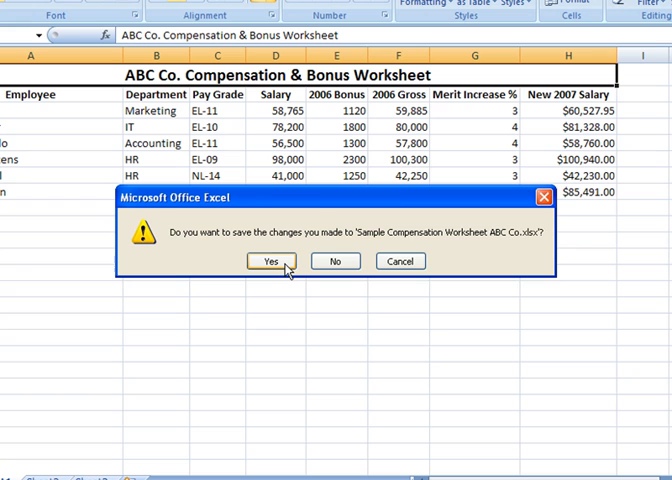
mouse_move(322, 206)
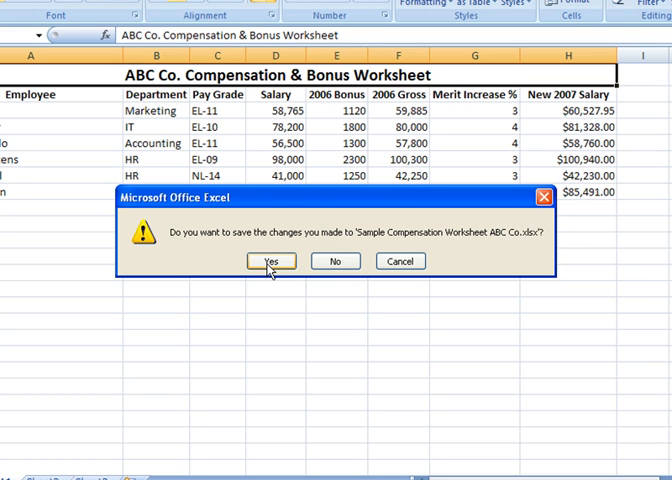
click(270, 260)
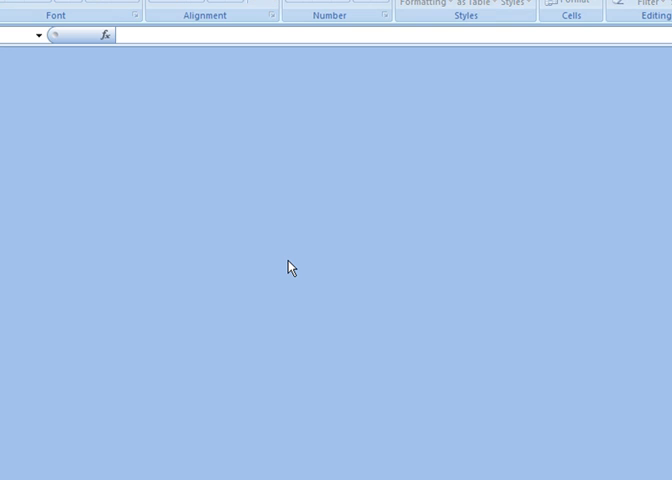